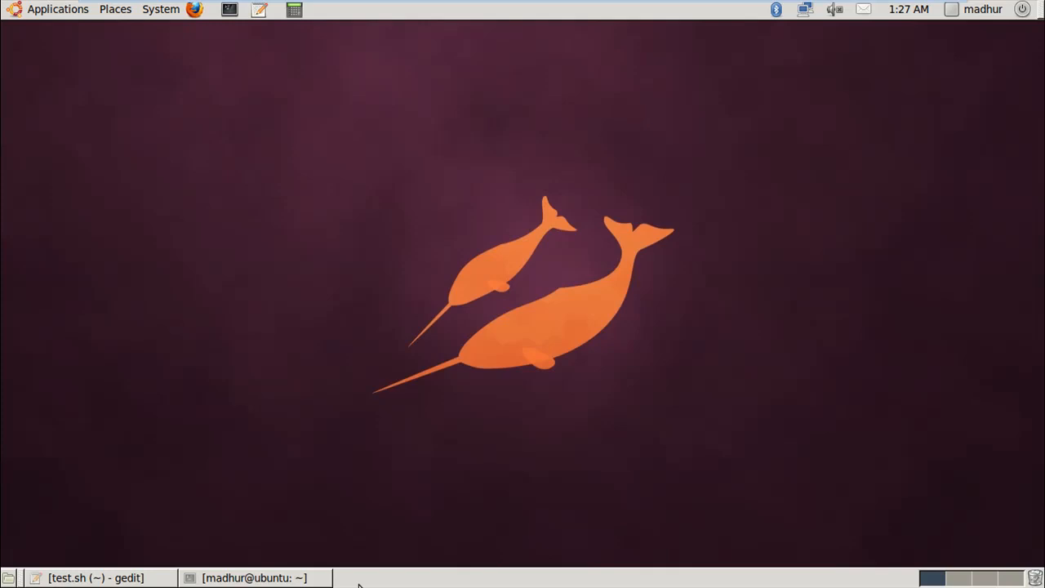
mouse_move(157, 563)
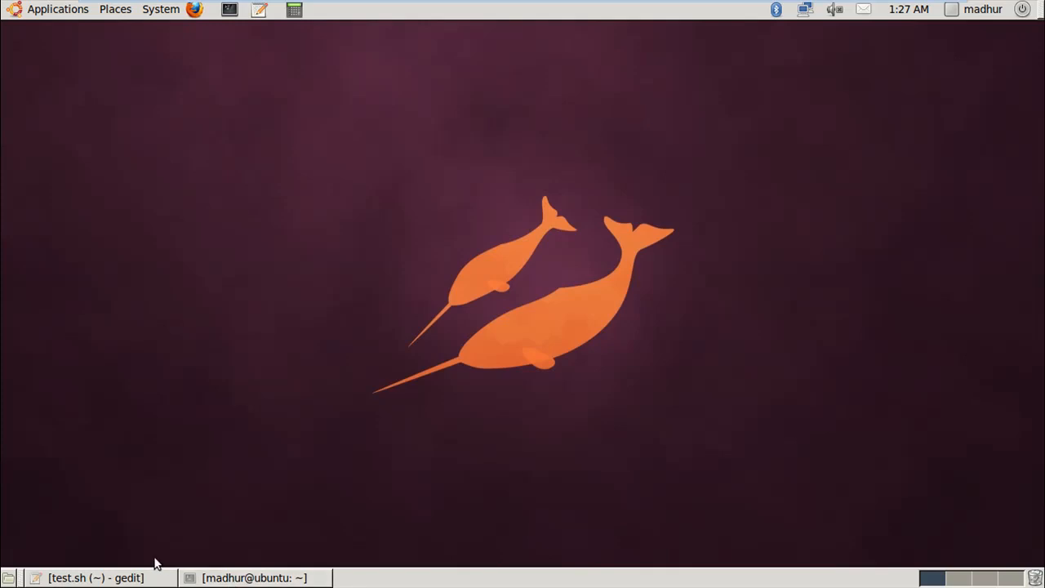
Restore the empty 'test.sh (~) - gedit' window from the taskbar.
left_click(94, 577)
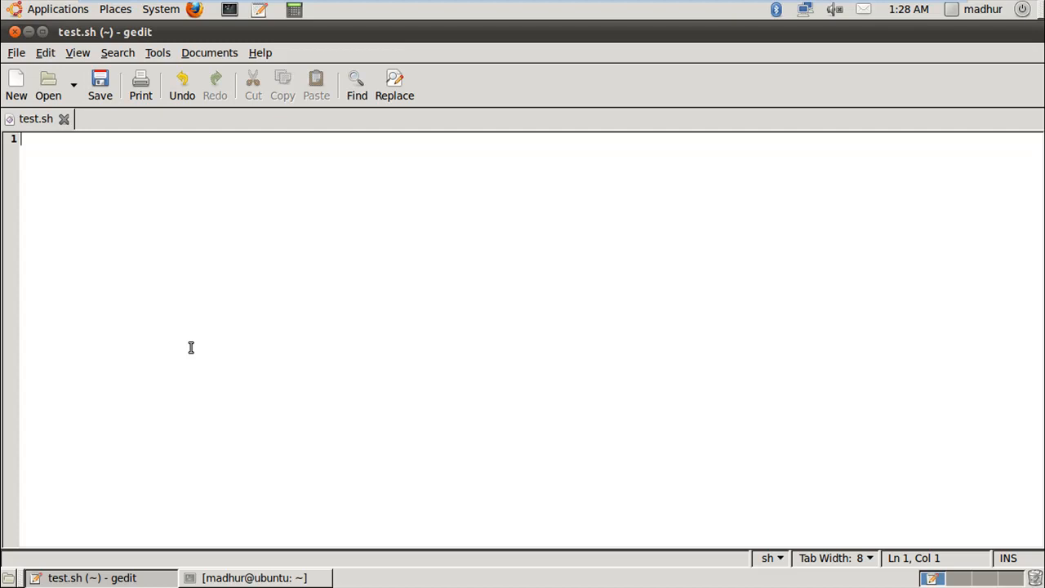
Write the assignments a=4.5 and b=4.5 on the first two lines of test.sh.
type("a")
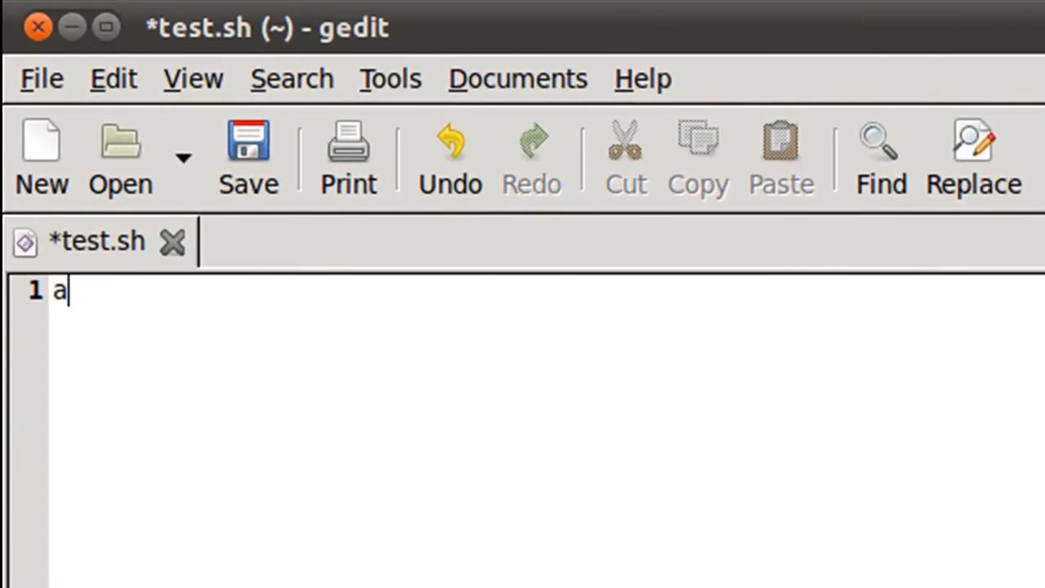
type("=4.5")
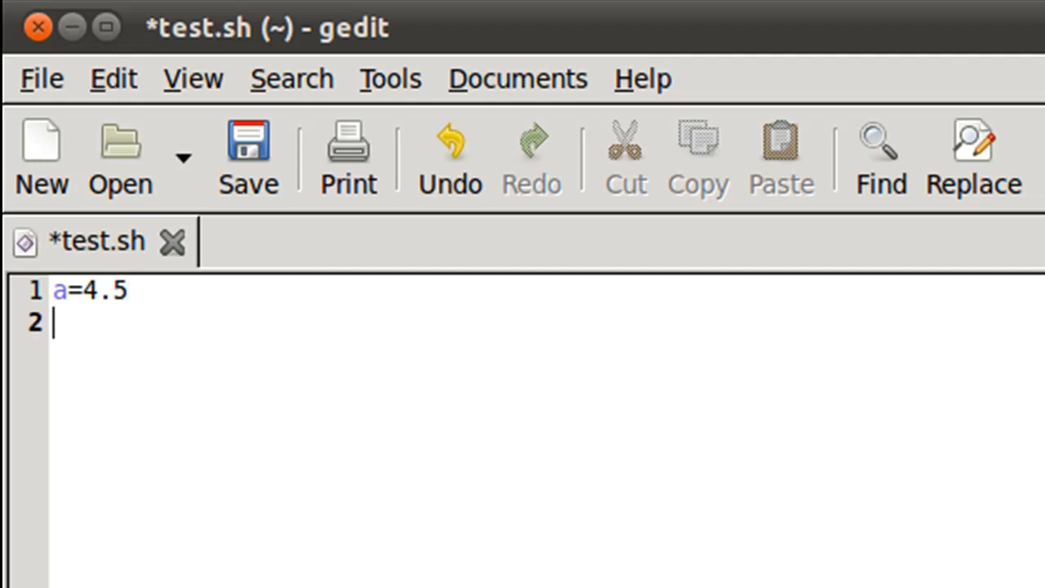
type("b=4,")
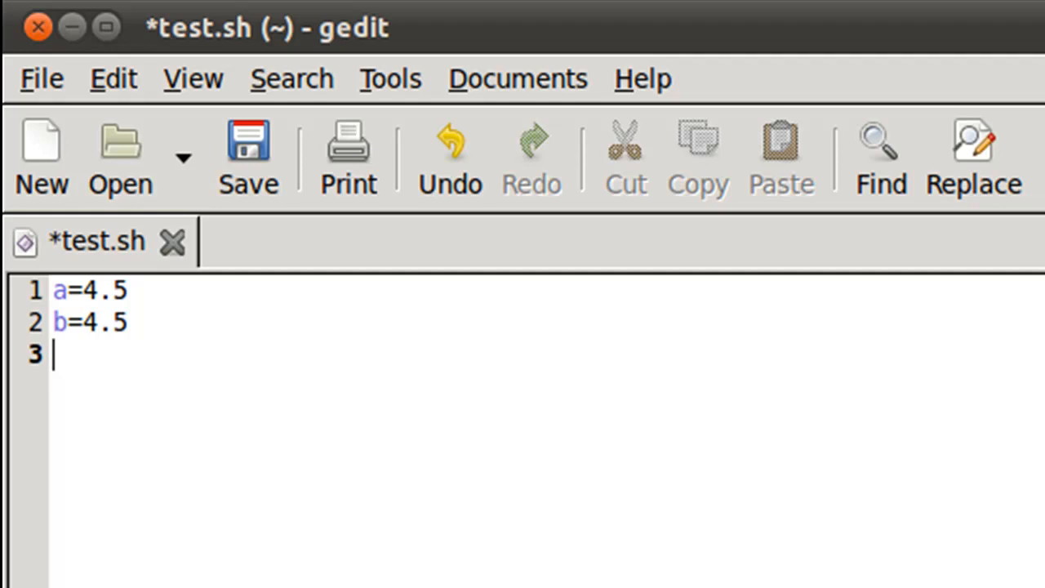
Add the numeric test [ $a -eq $b ] and an 'echo $?' line.
type("[")
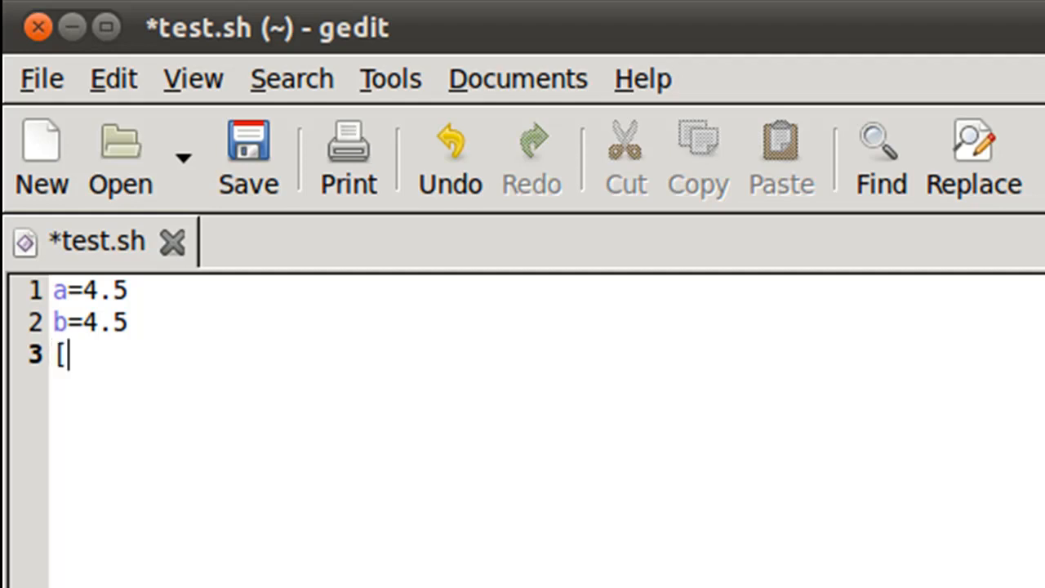
type("]")
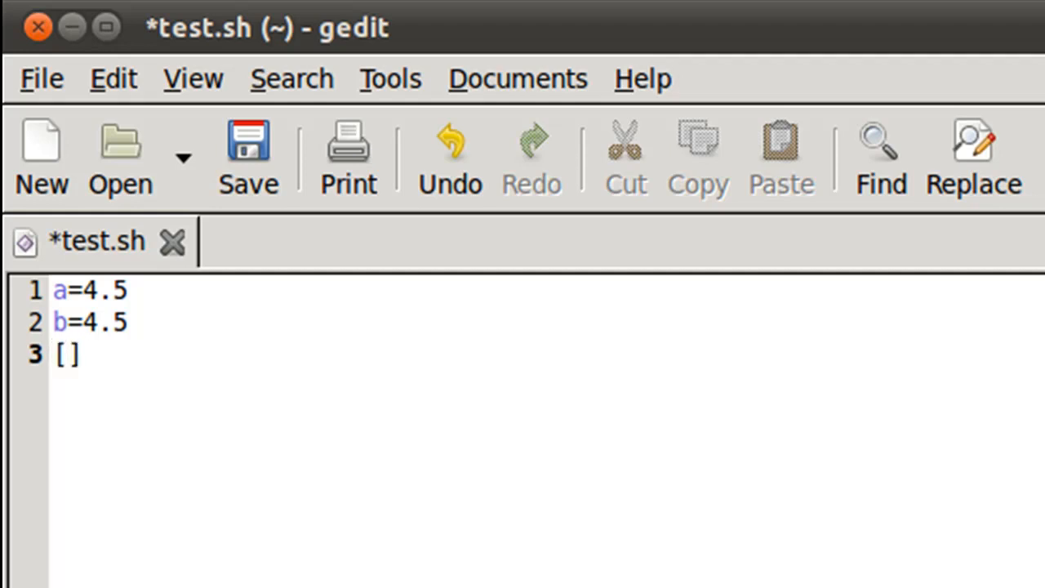
type("$")
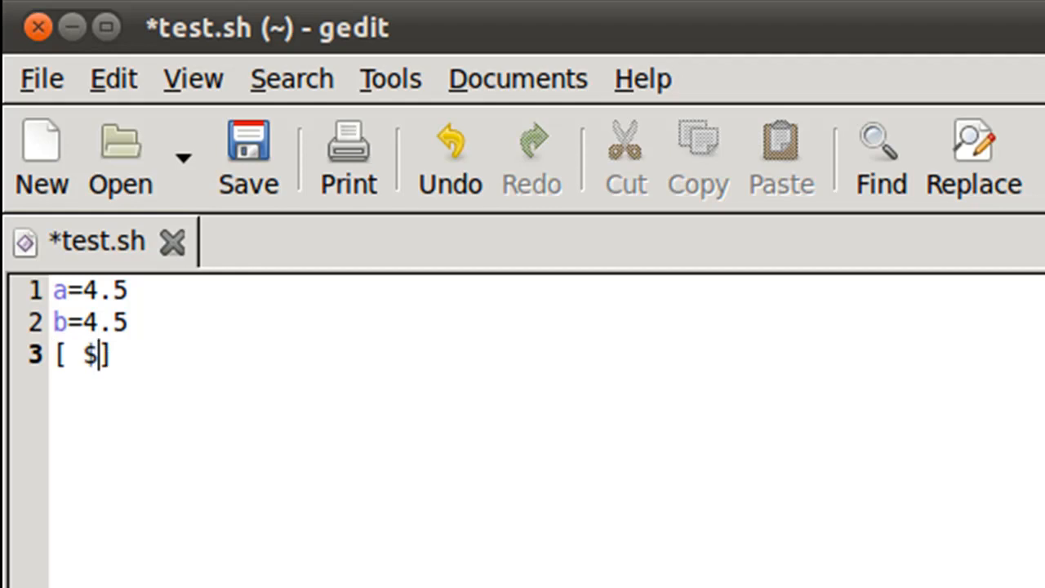
type("a -eq -")
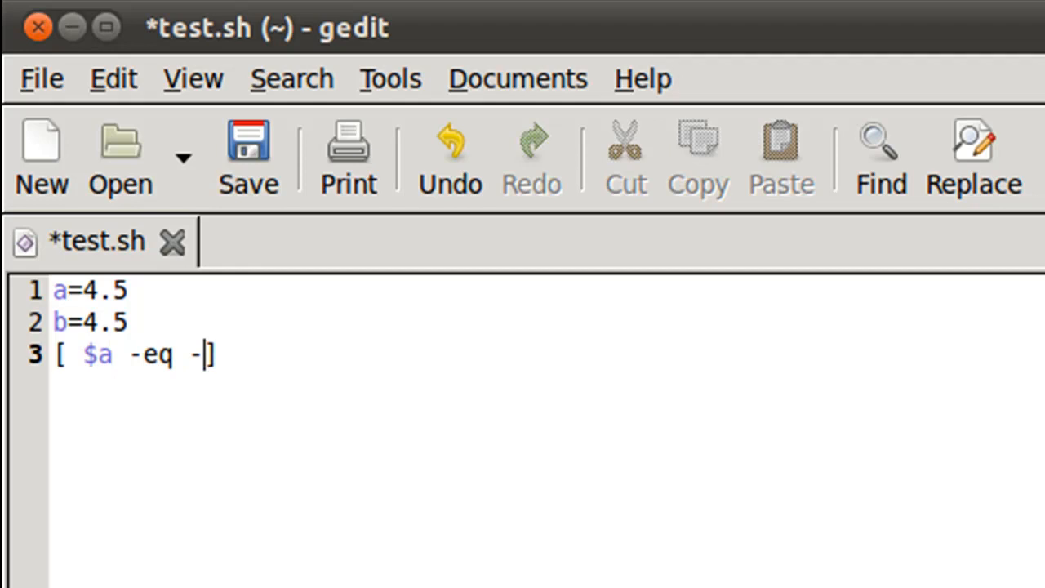
type("$b")
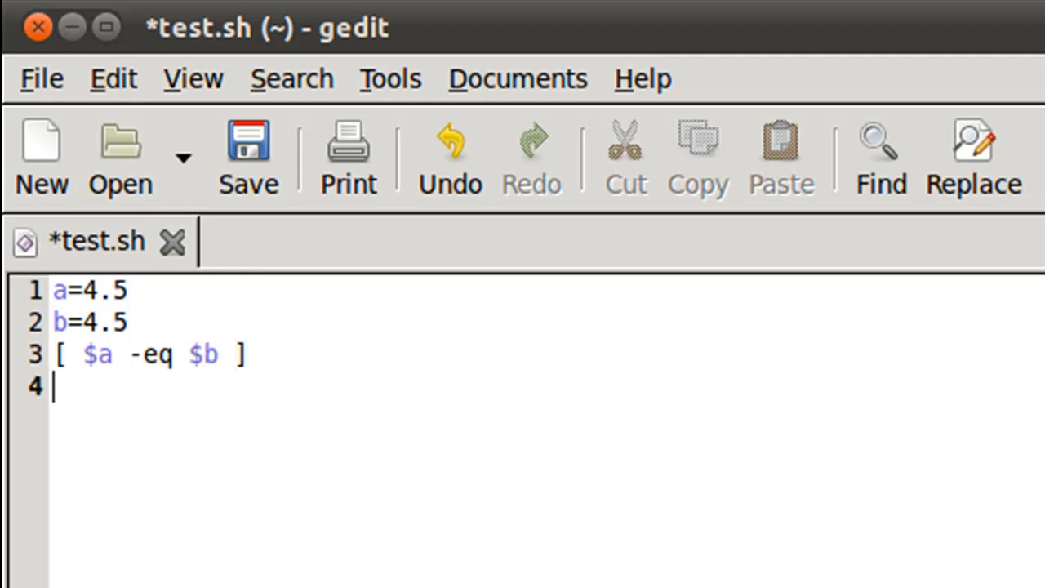
type("echo $")
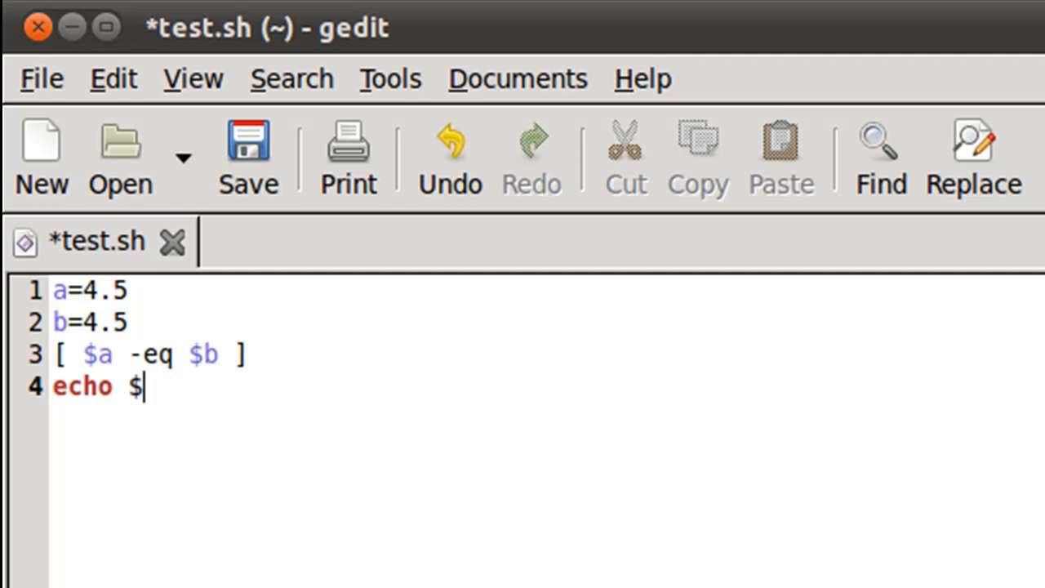
type("?")
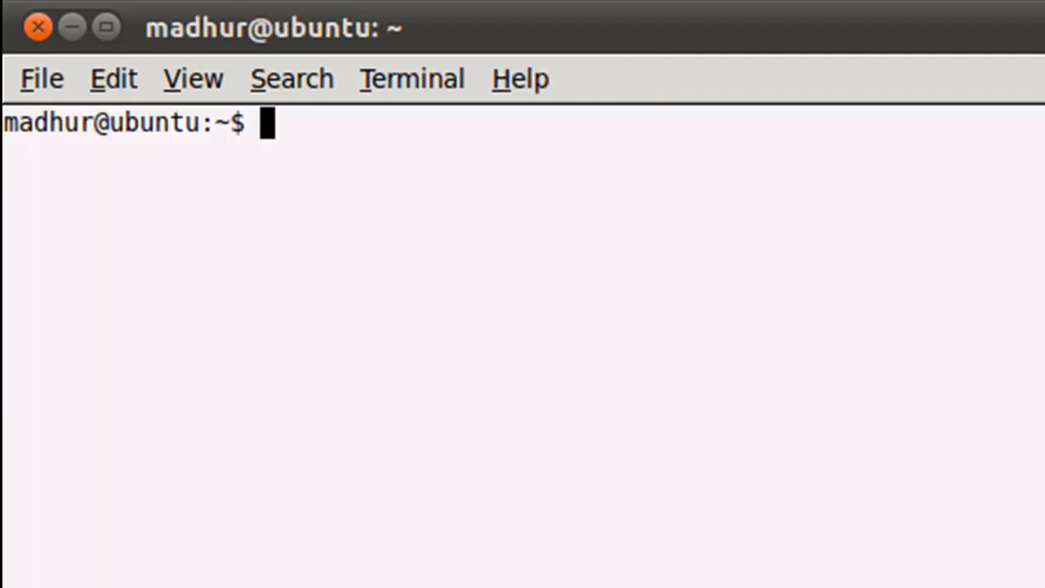
Run 'sh test.sh', getting 'Illegal number: 4.5' and exit status 2.
type("sh")
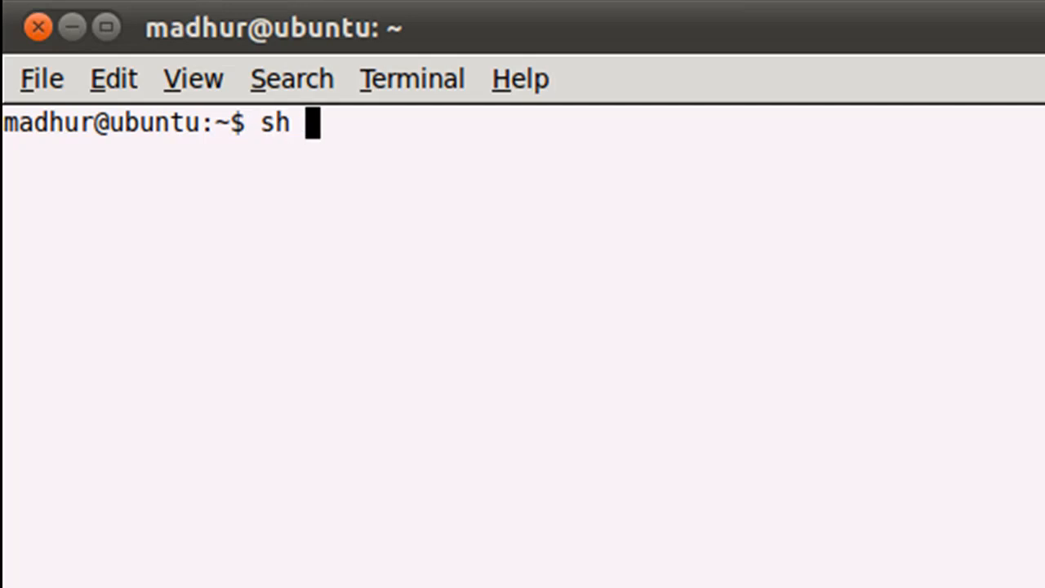
type("test.sh")
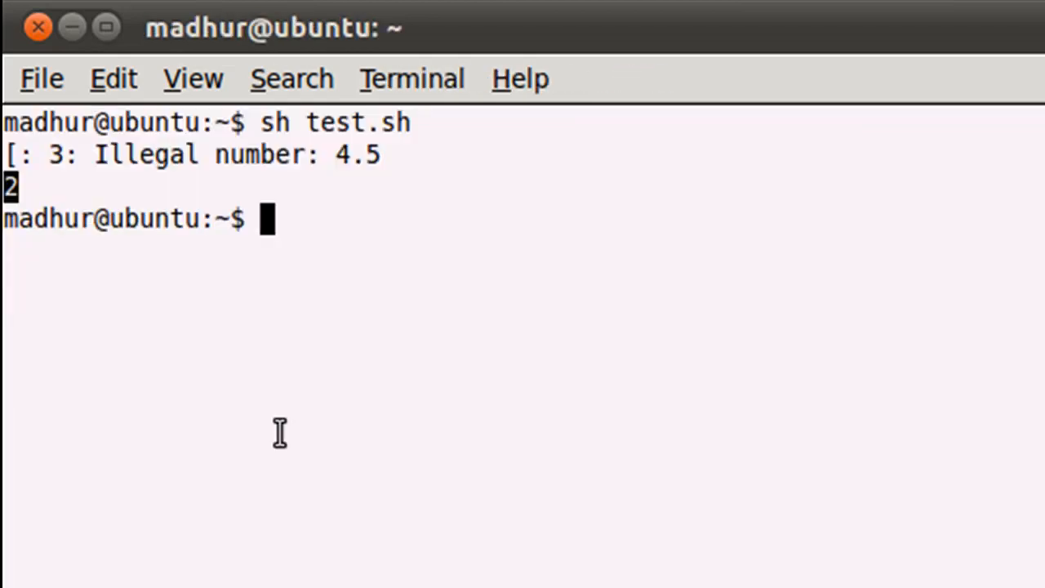
mouse_move(238, 328)
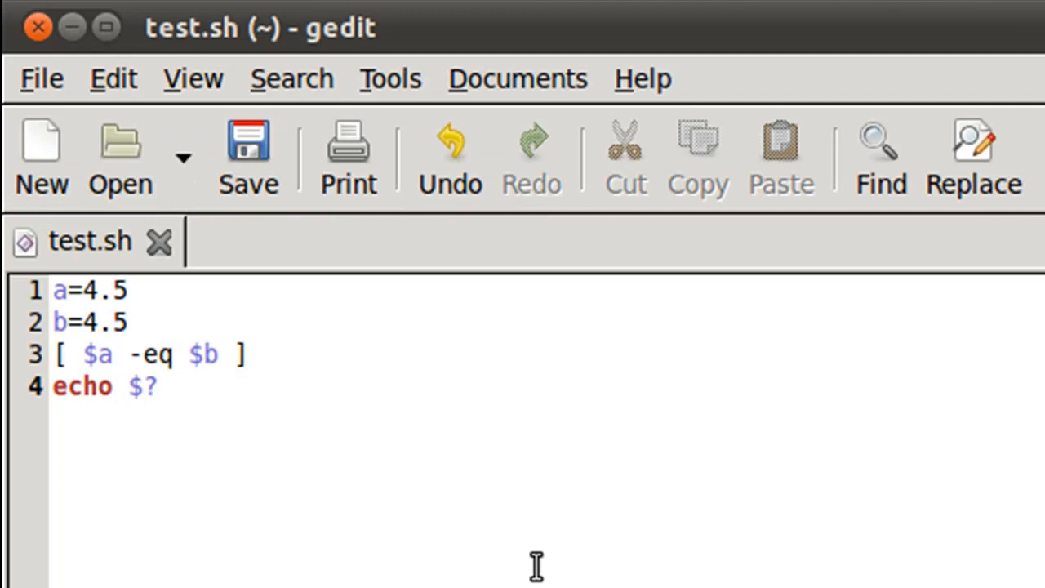
Change the test line to [ "$a" = "$b" ] with quoted variables and =.
double_click(123, 291)
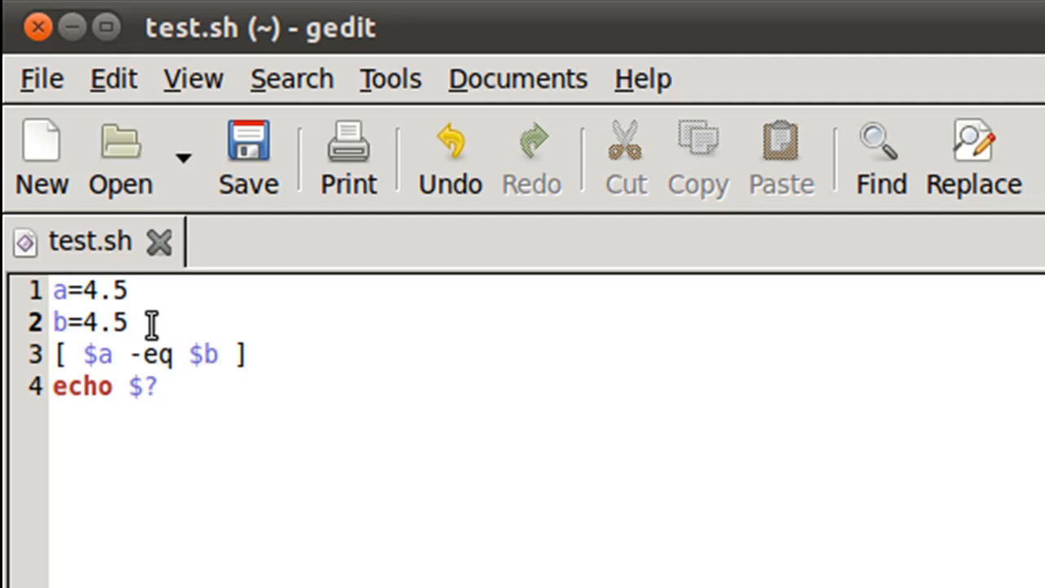
left_click(84, 354)
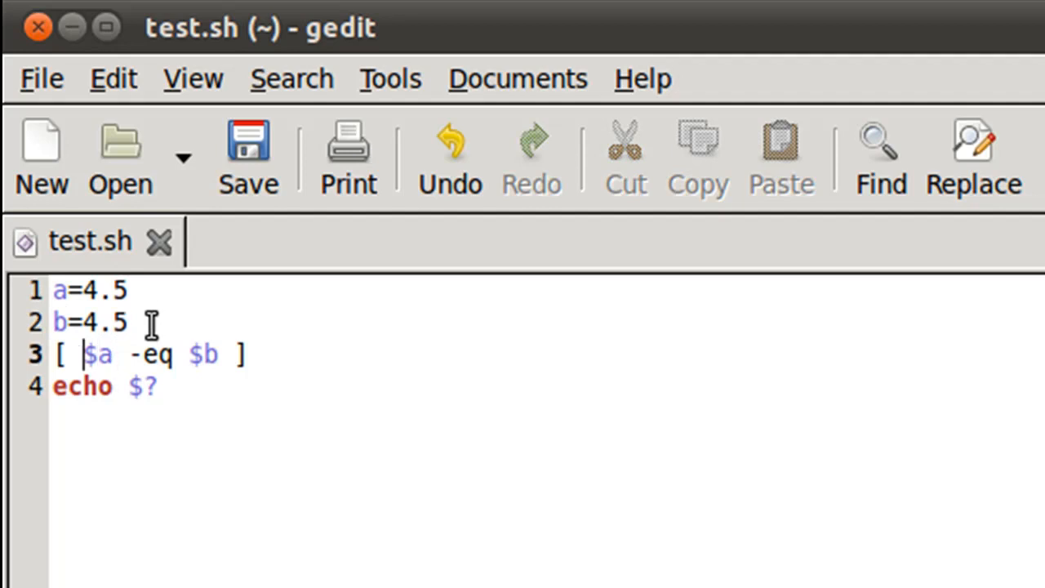
type("\"")
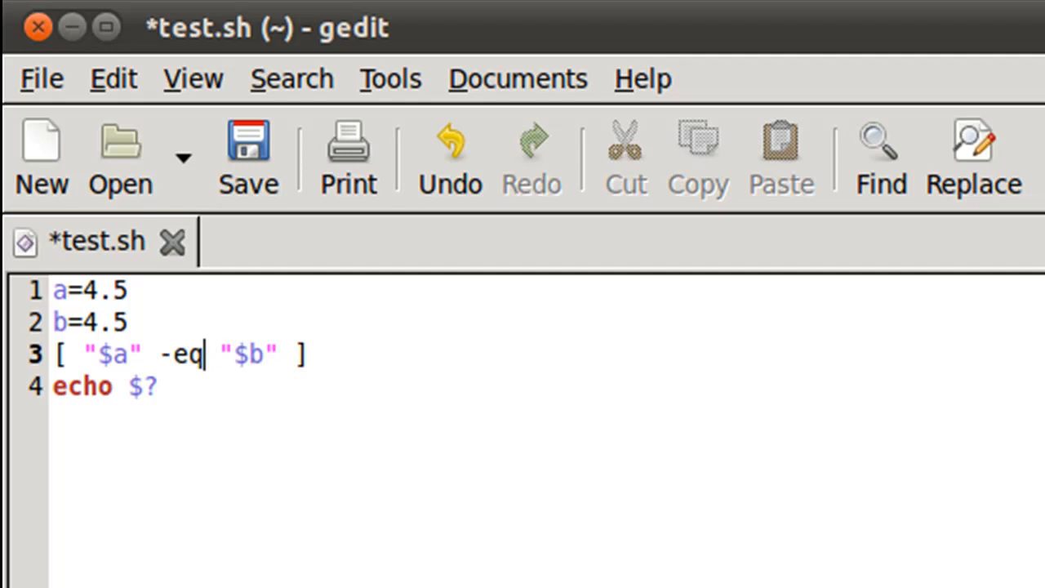
type("=")
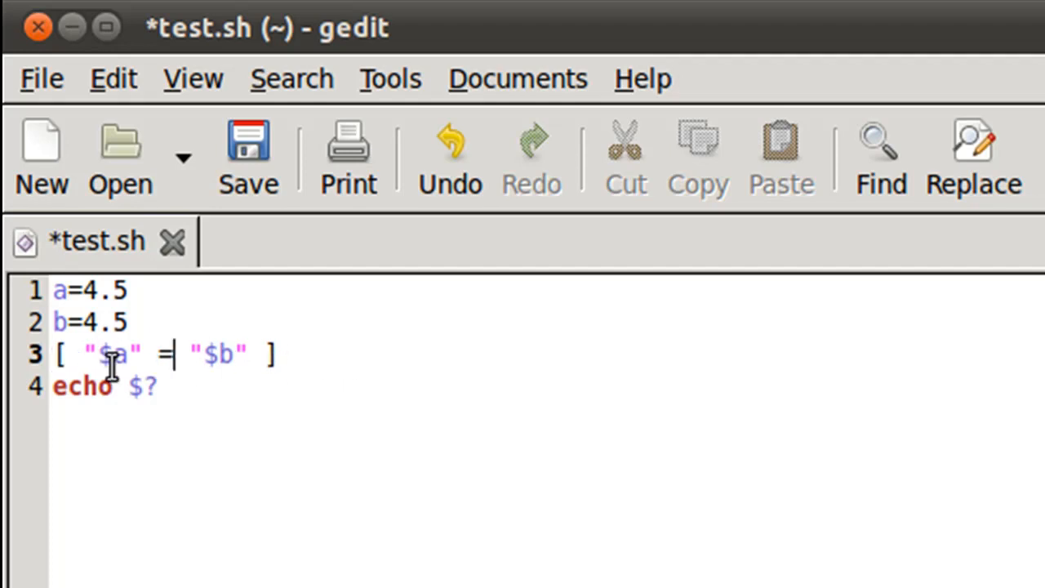
double_click(114, 354)
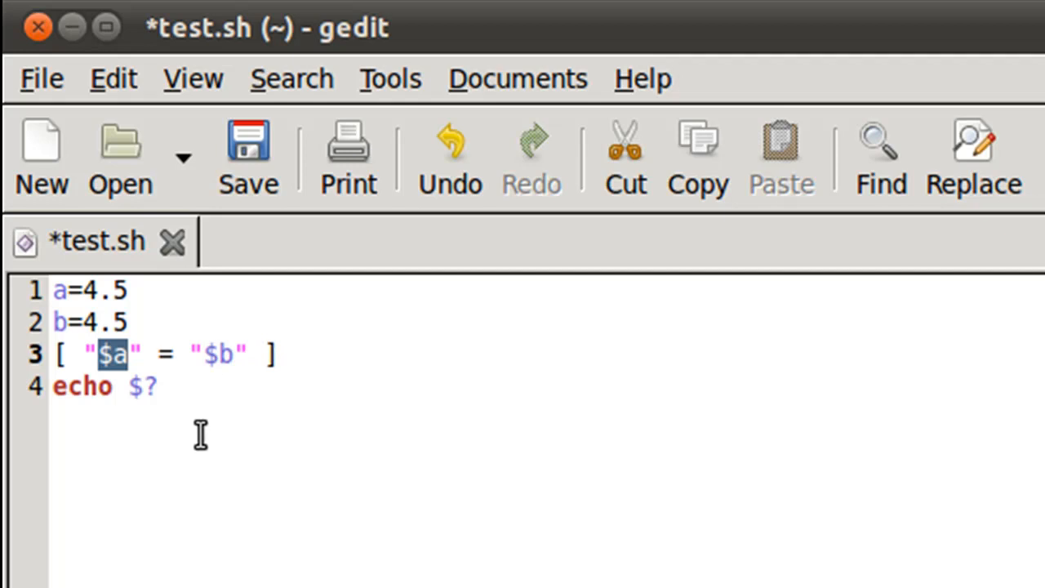
left_click(247, 155)
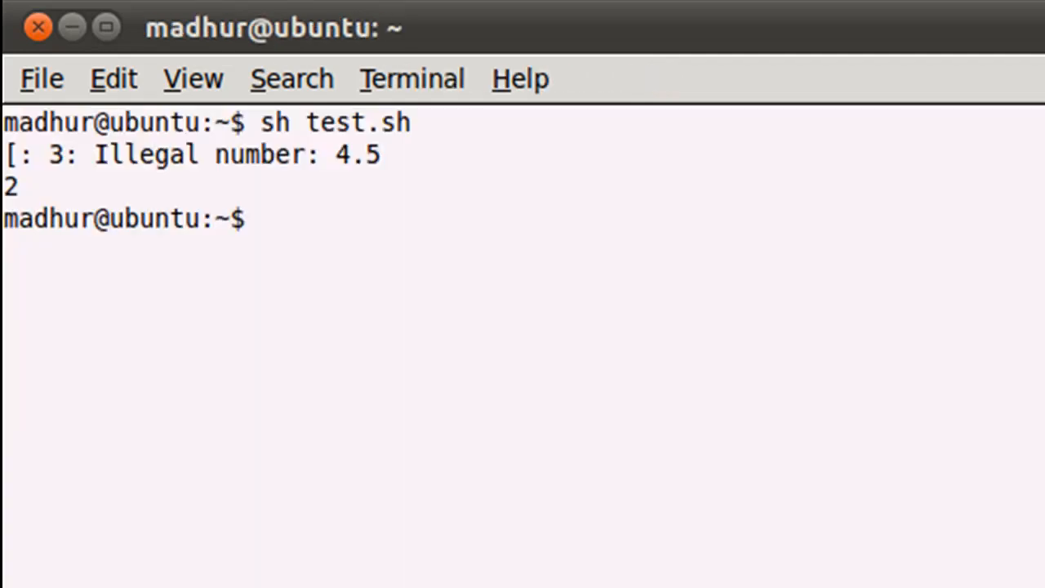
Clear the terminal screen with the clear command before rerunning the script.
type("clear")
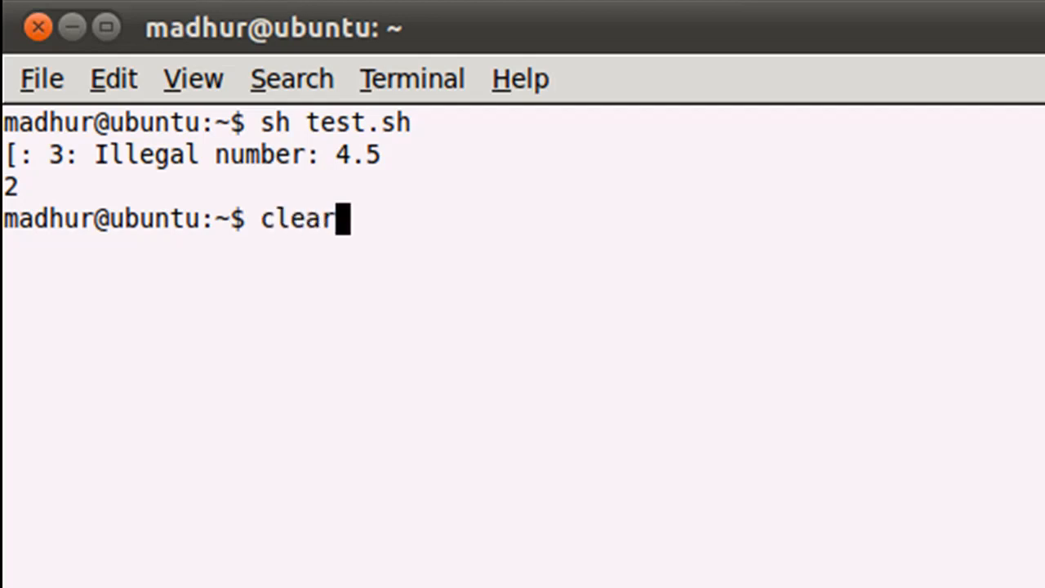
key("Return")
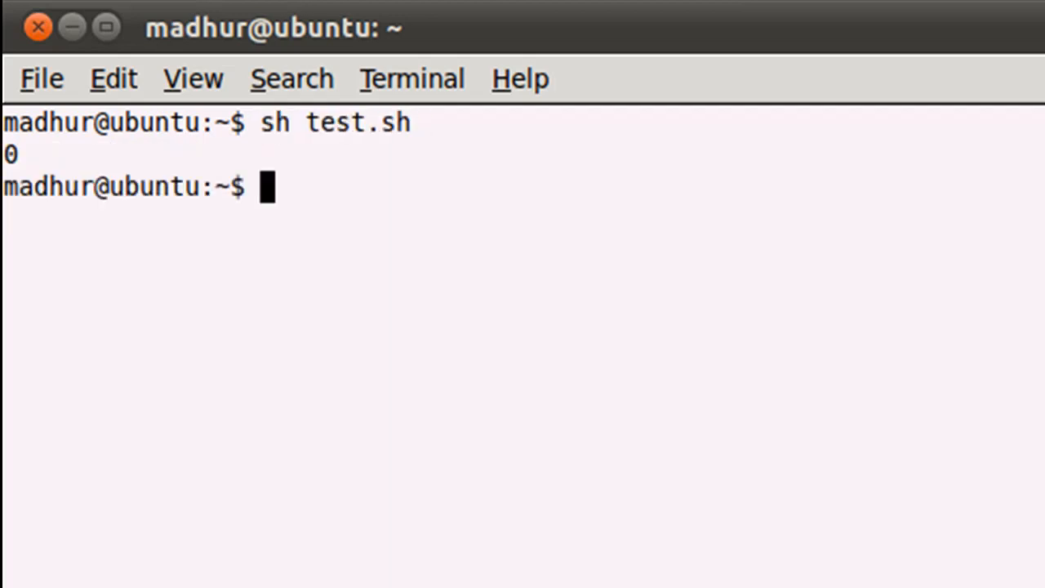